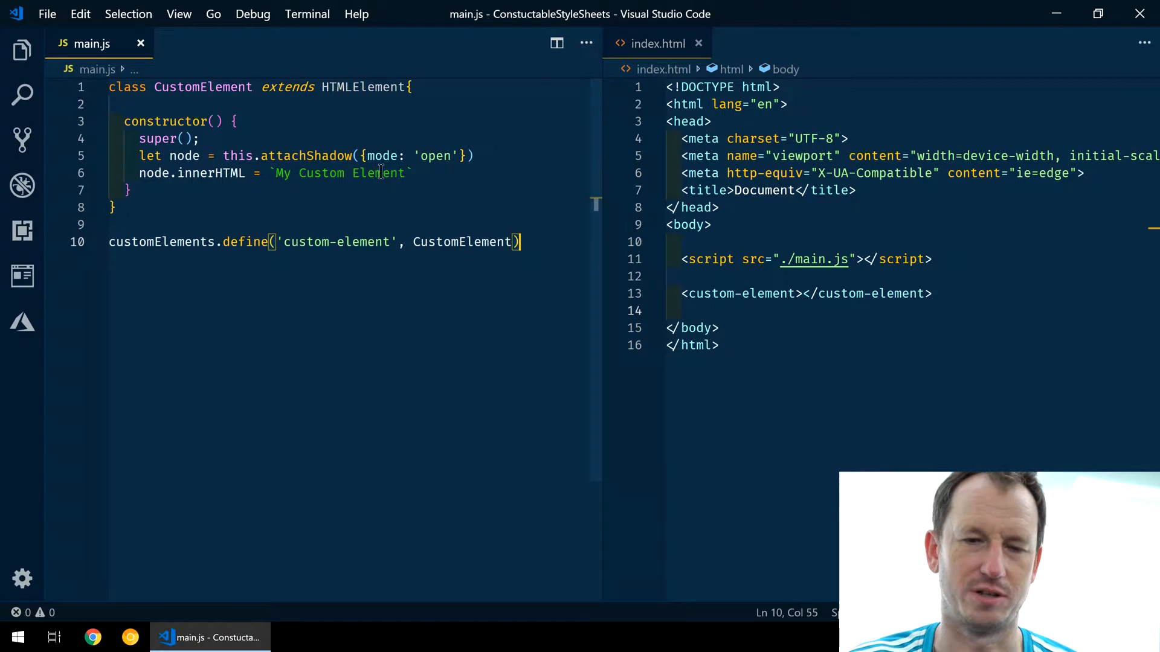
Arrange the Live Server browser window beside VS Code showing My Custom Element.
left_click_drag(273, 172, 410, 172)
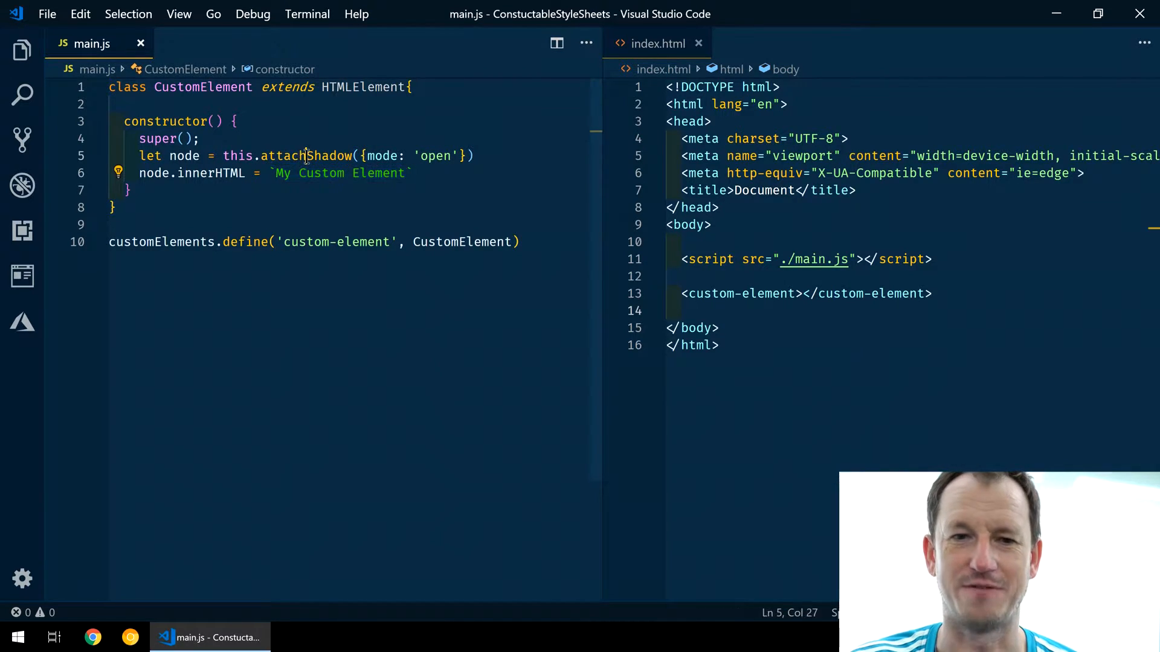
double_click(305, 156)
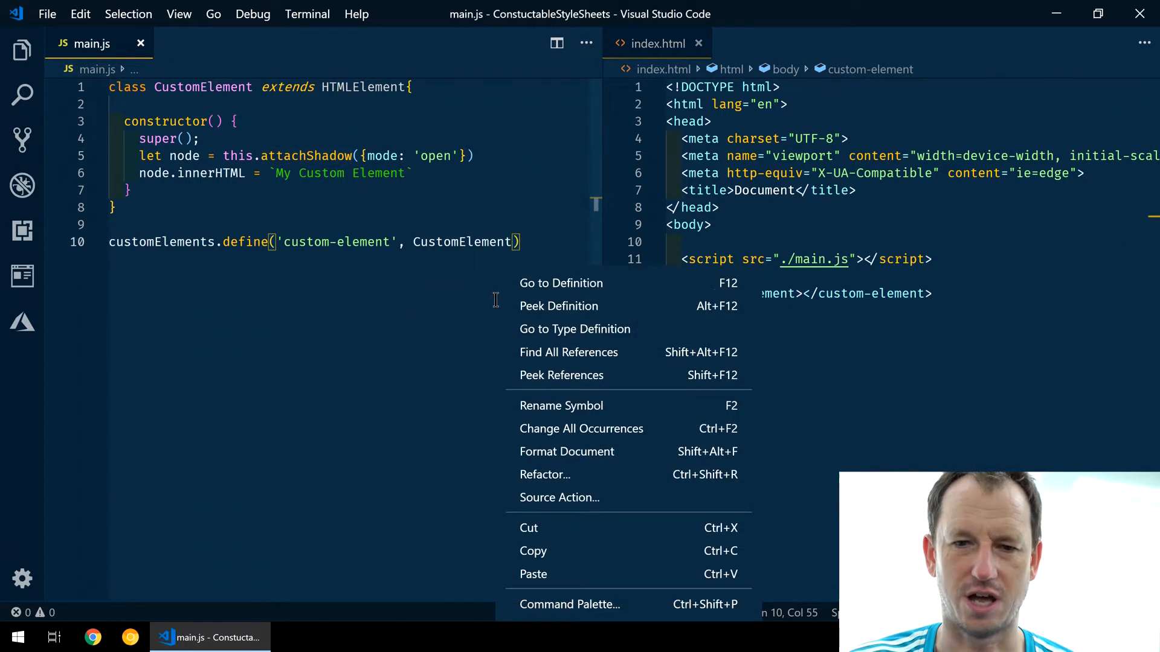
mouse_move(586, 455)
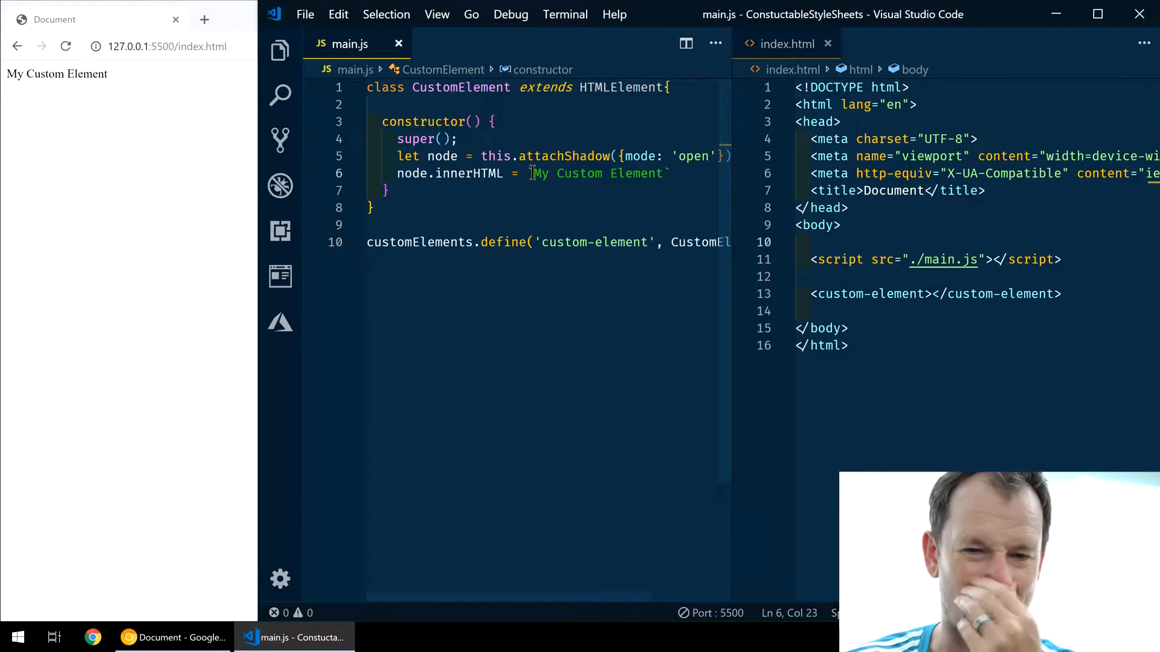
Add a <style> block with a background: orange rule to the shadow innerHTML.
key("Enter")
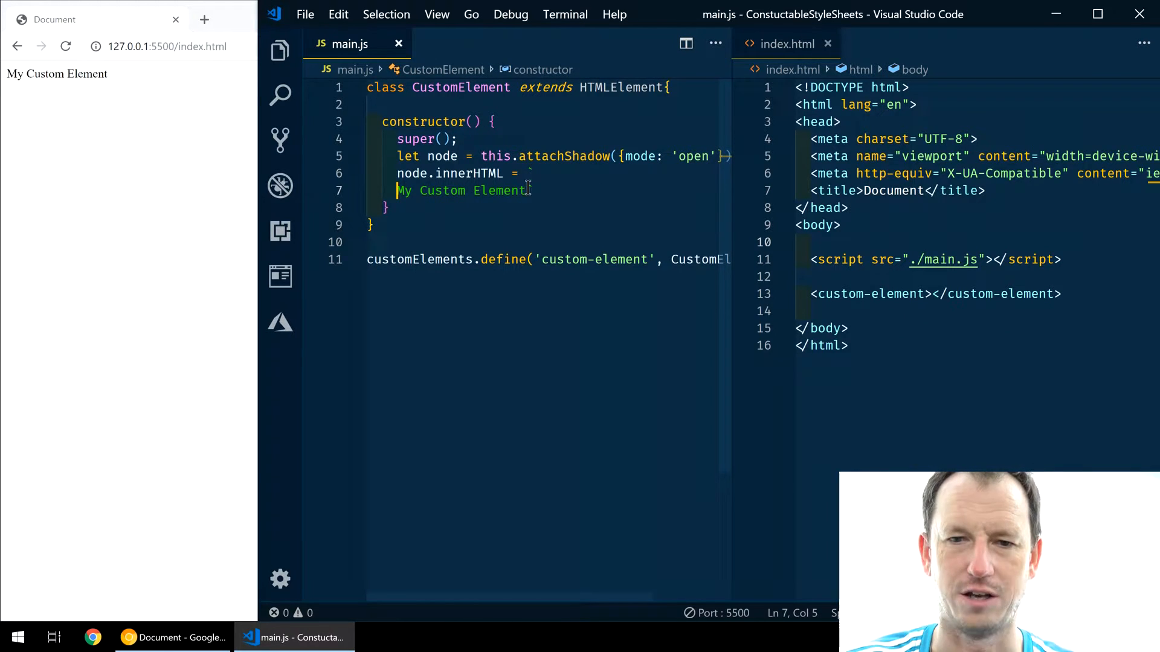
key("Enter")
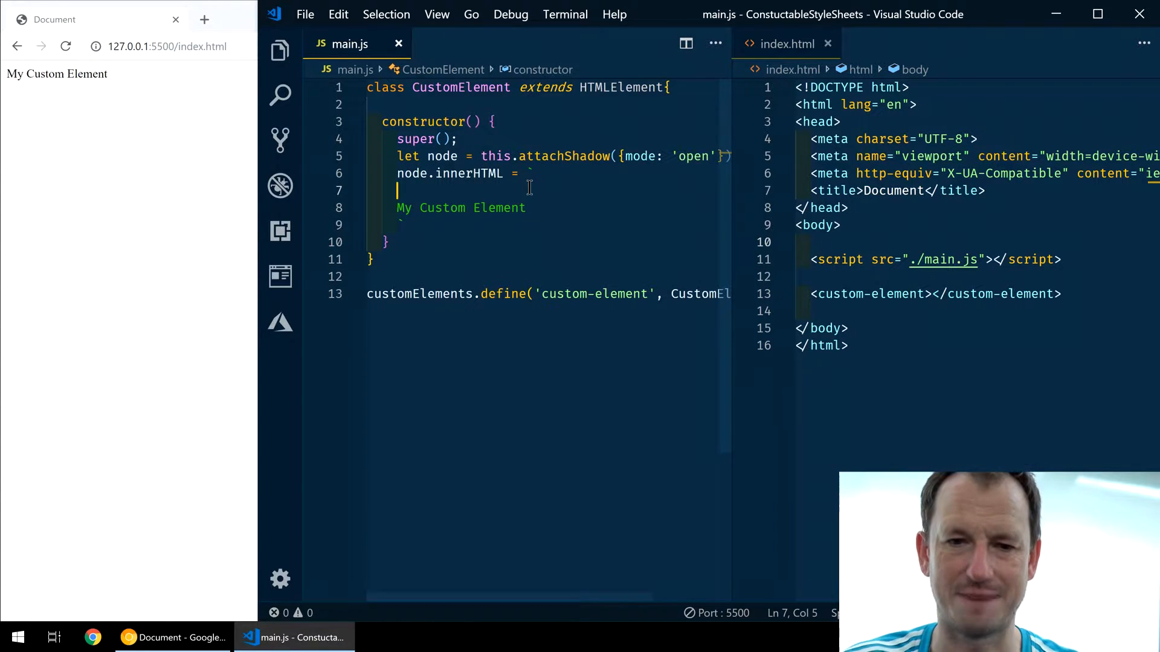
type("<Style")
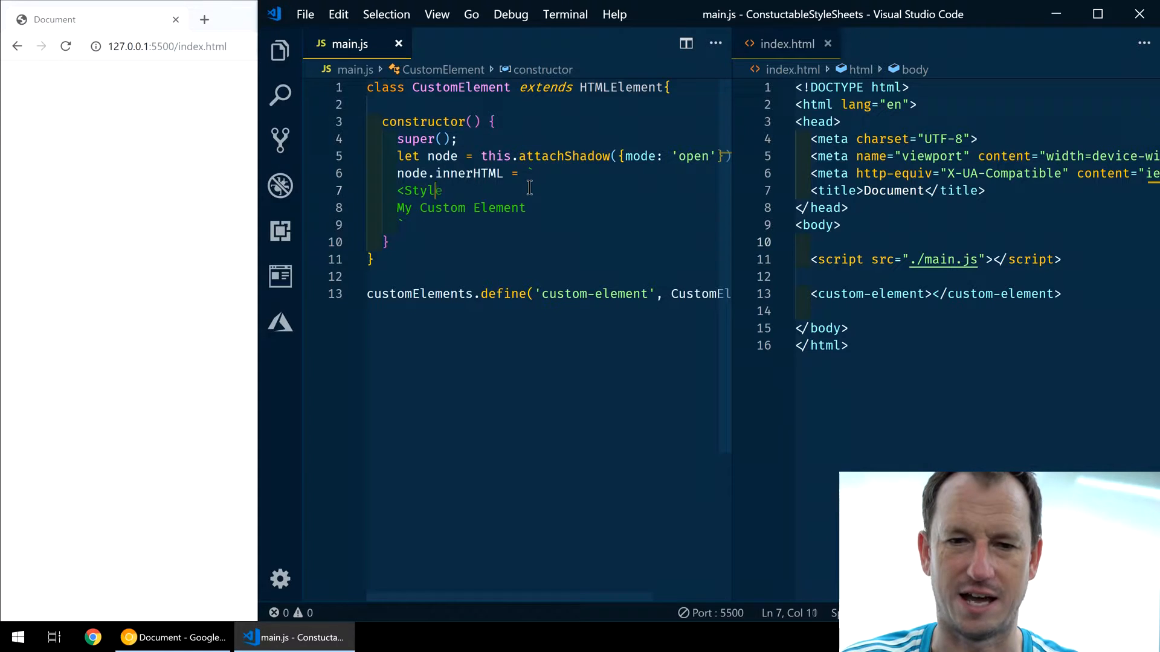
type("e>")
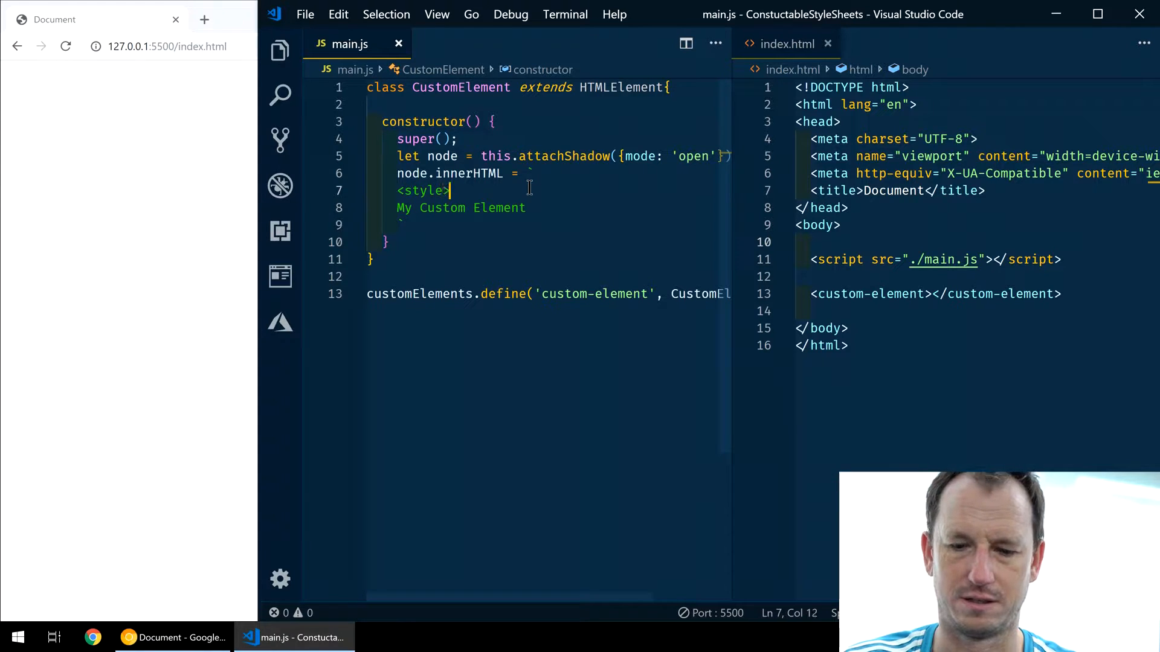
key("Enter")
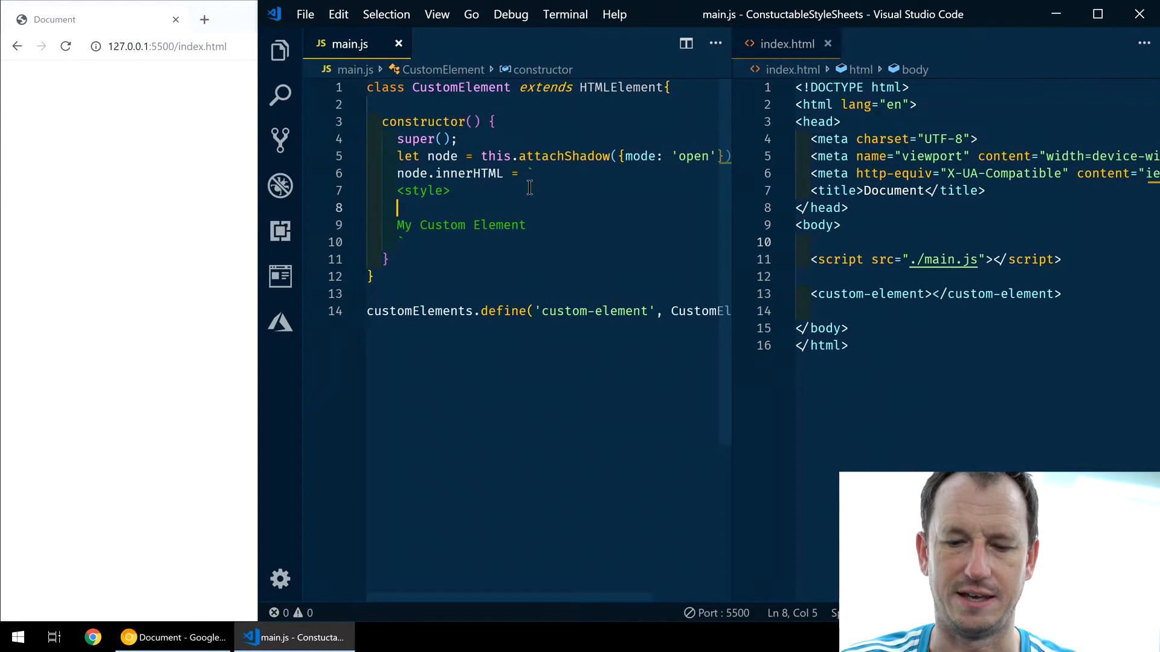
type("backgr")
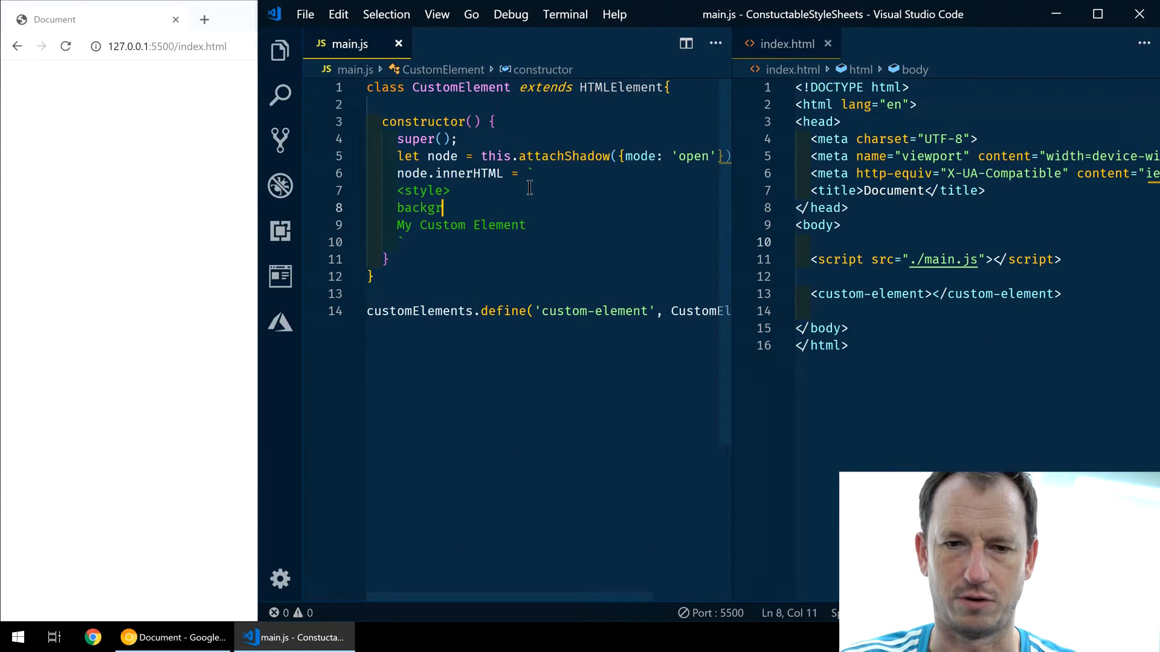
type("ound")
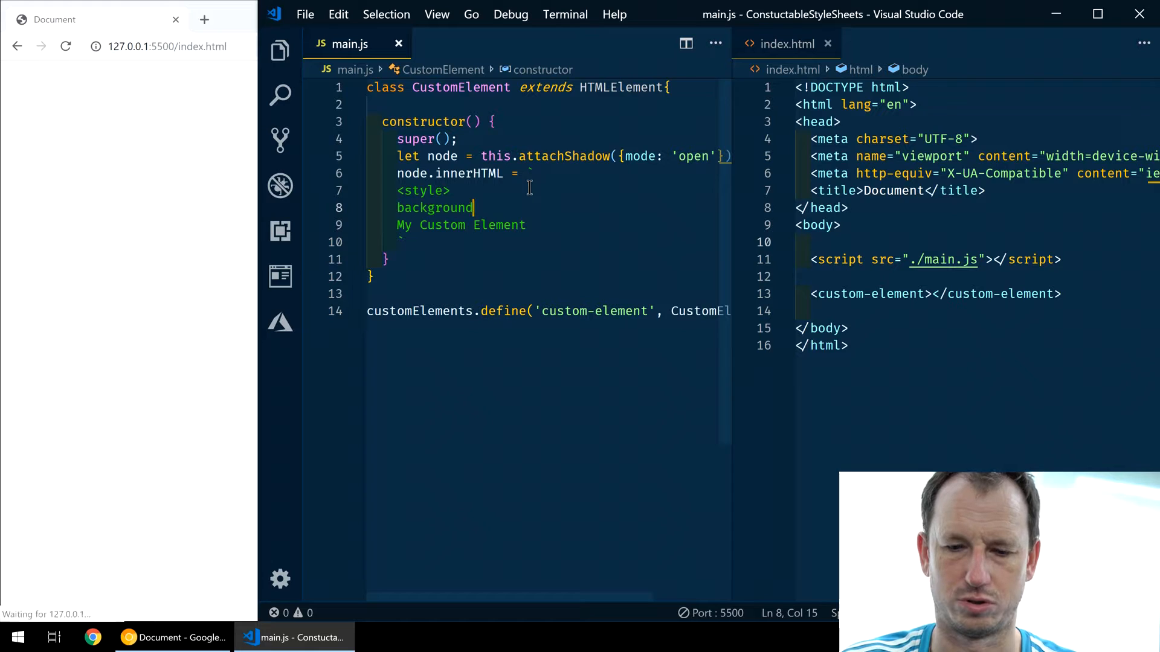
type(": orange")
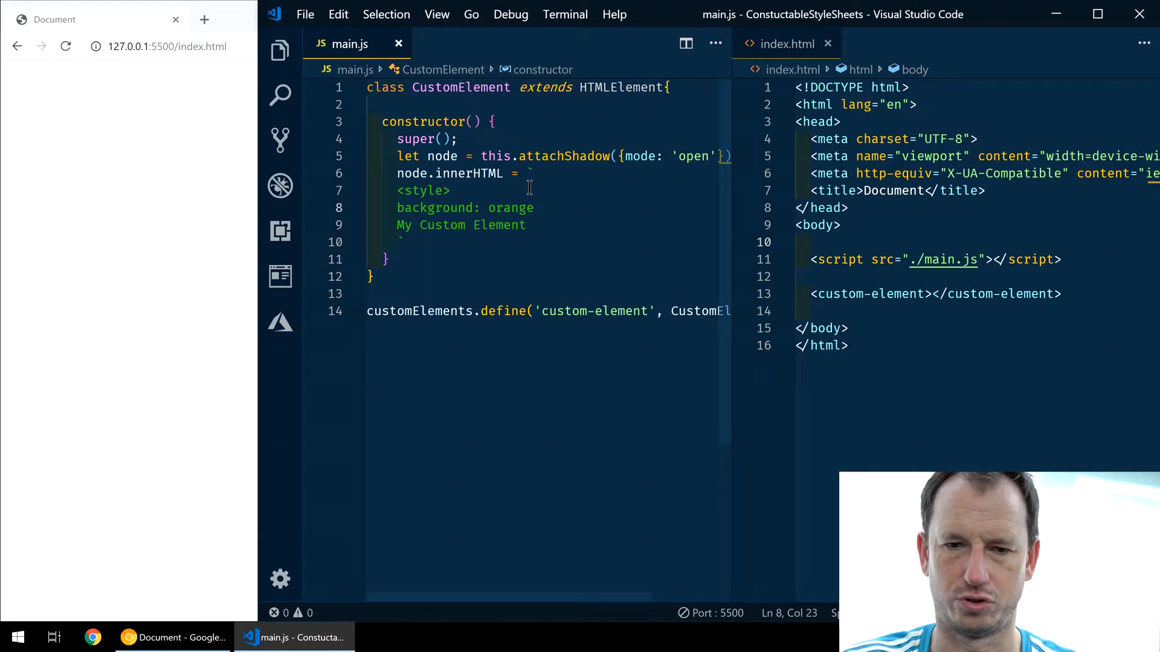
key("Enter")
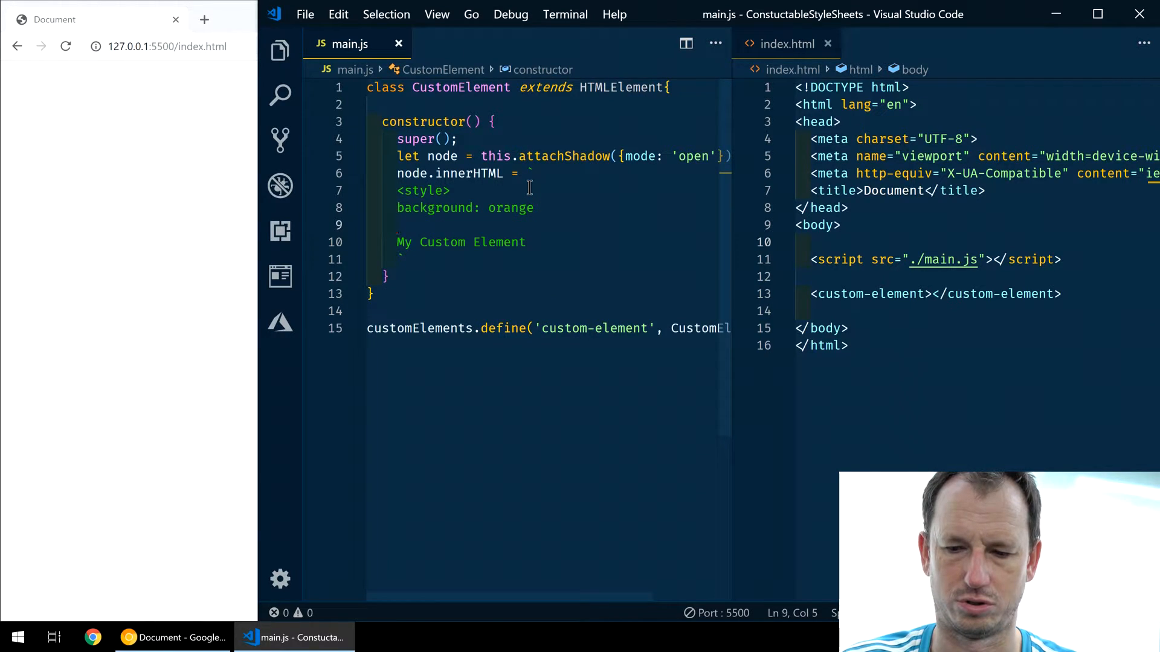
type("</style>")
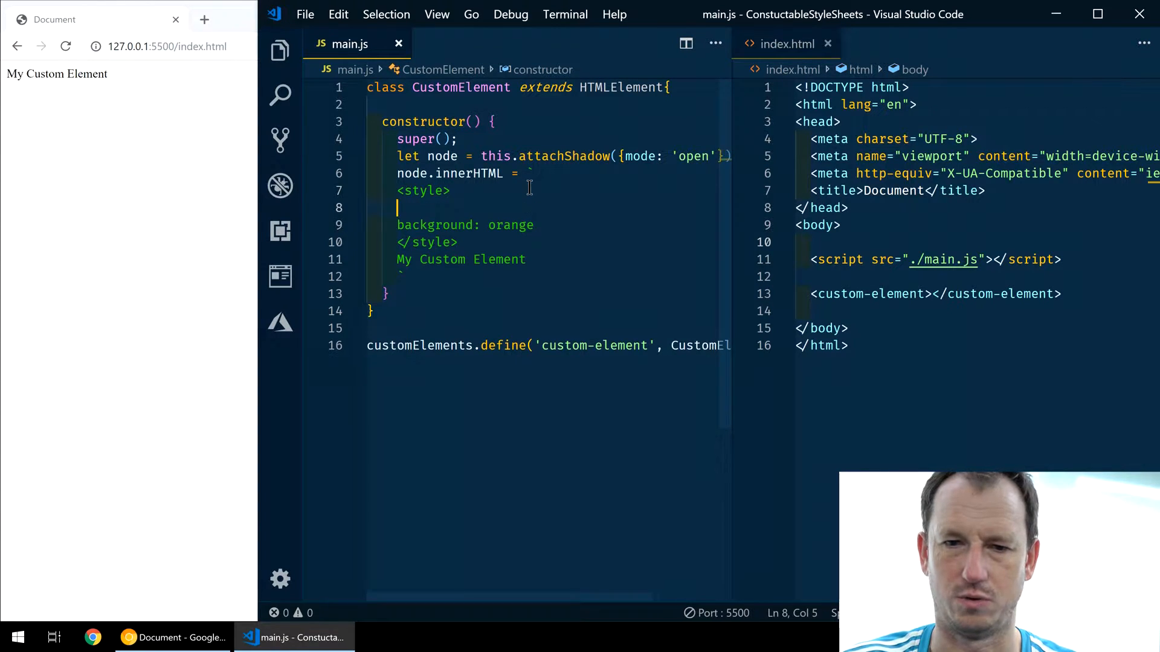
Make the rule target h3 and wrap 'My Custom Element' in <h3> tags.
type("h3 {")
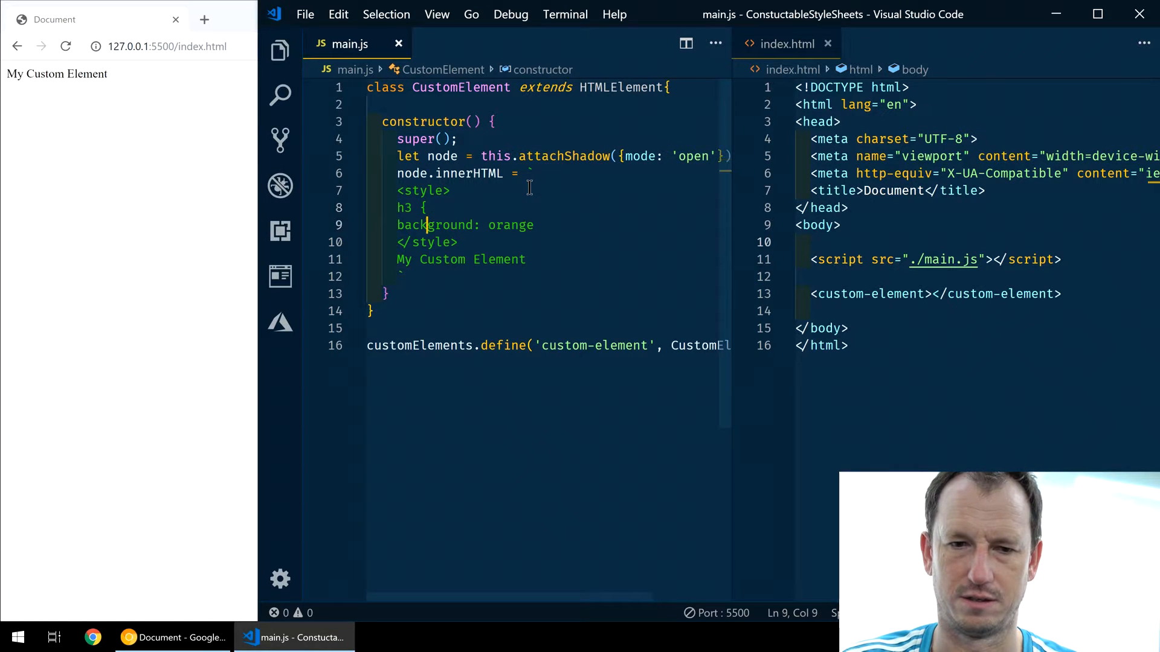
key("Enter")
type("}")
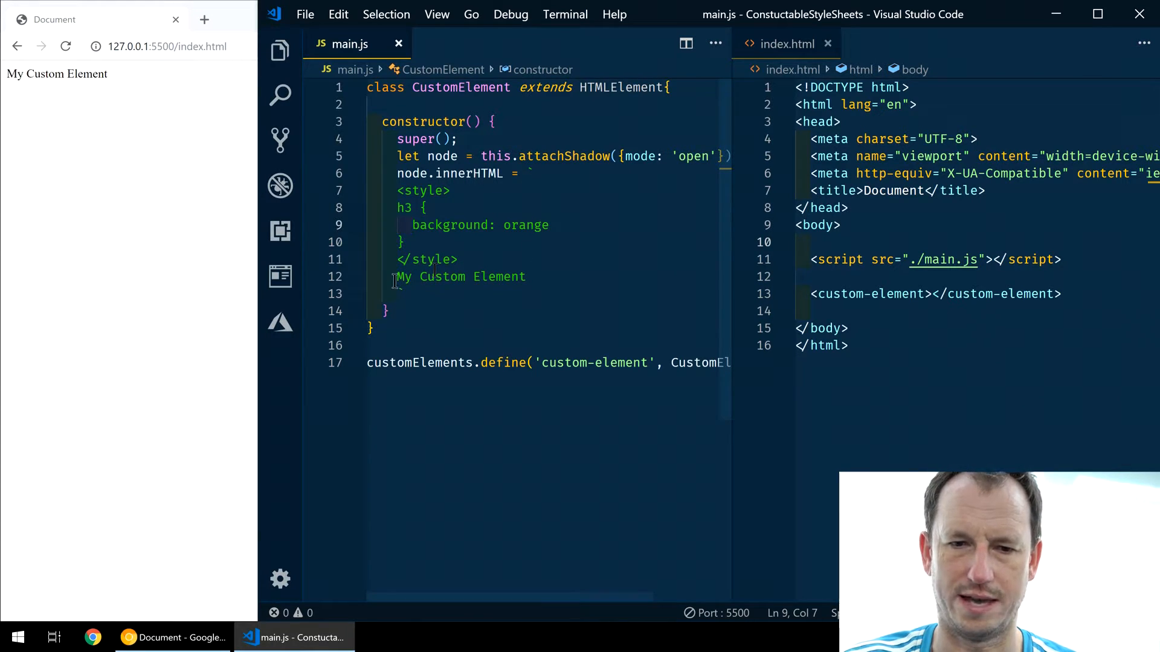
type("<h3>")
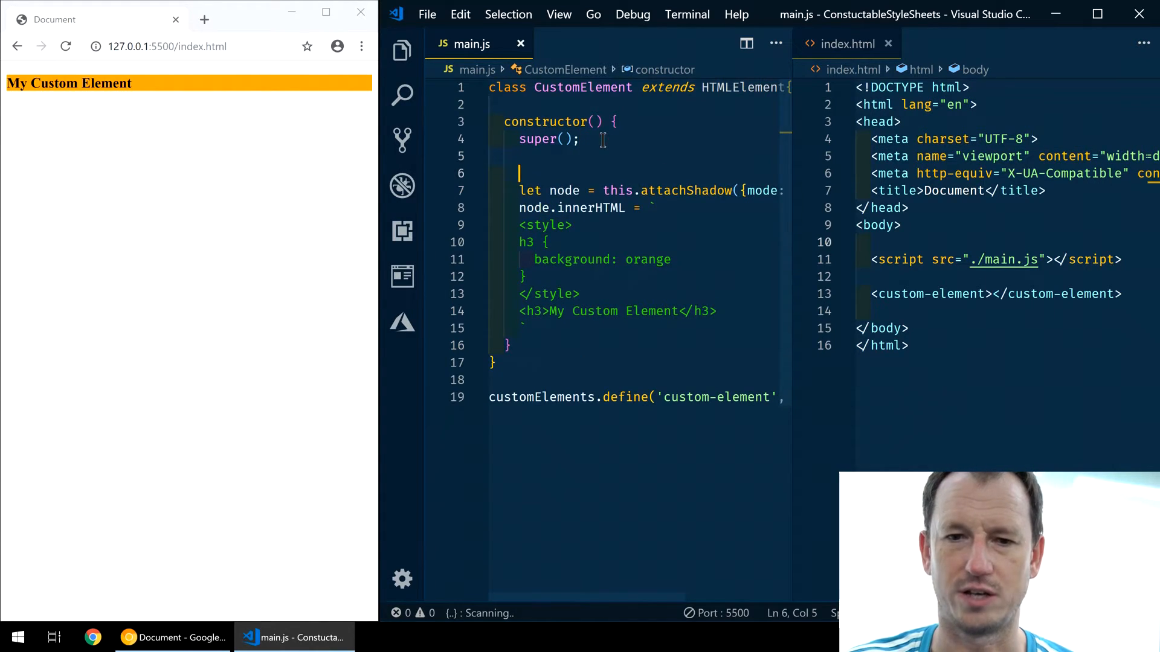
Declare let sheet = new CSSStyleSheet() in the constructor.
type("let")
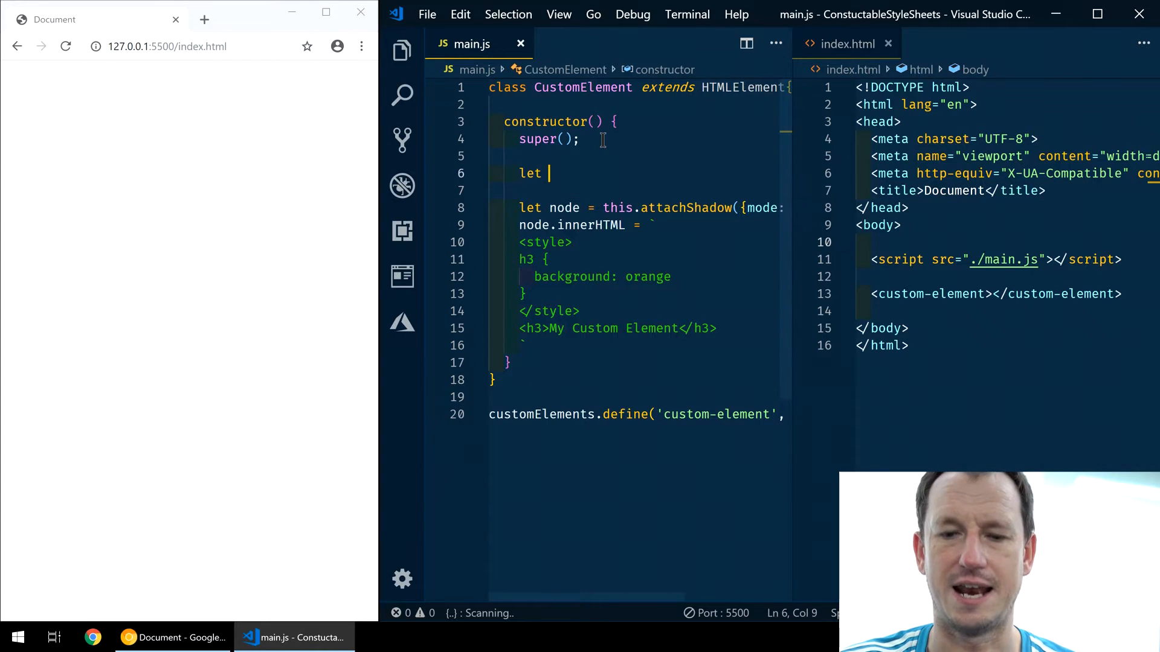
type("sheet")
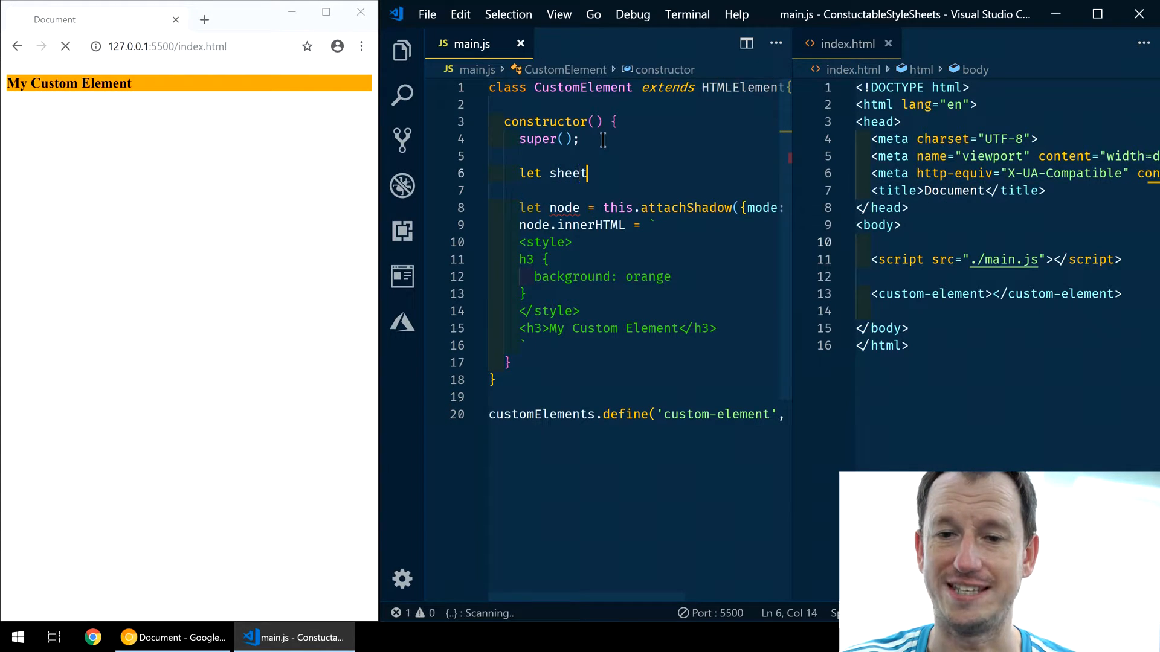
type("= new")
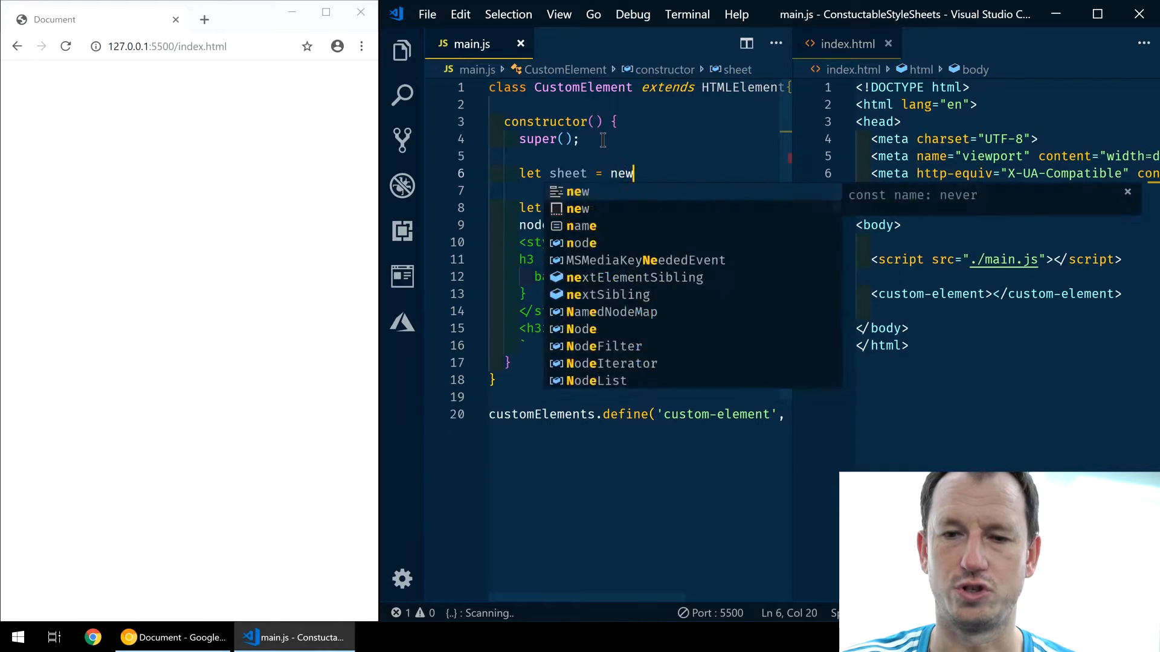
type("CSS")
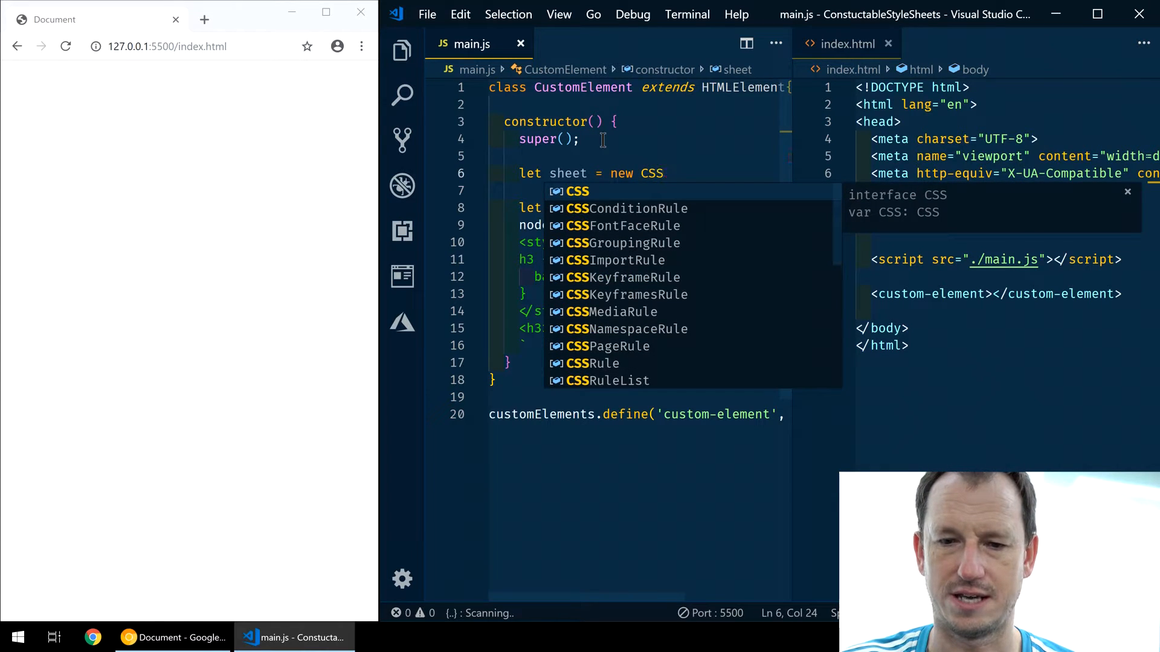
type("StyleSheet();")
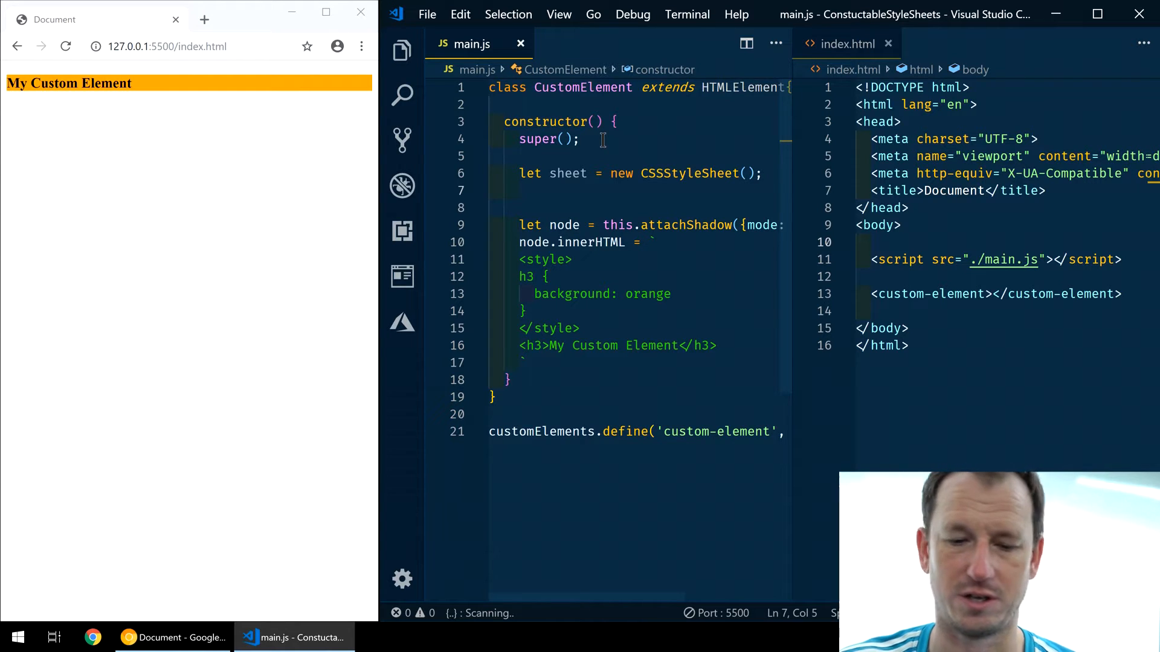
type("sheet")
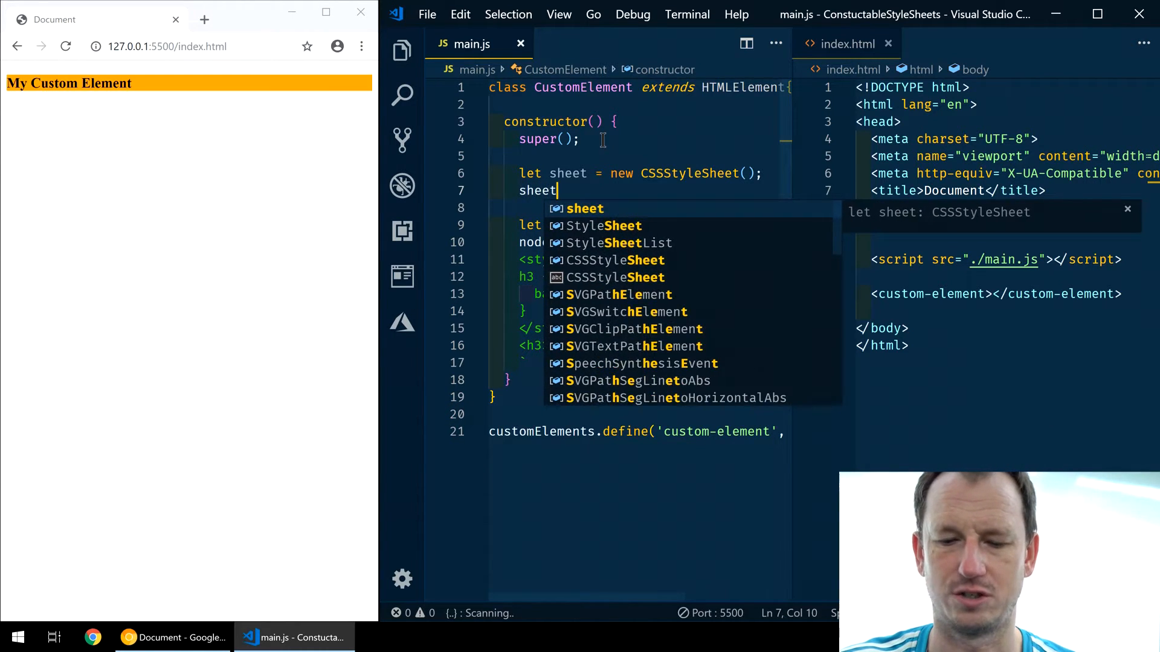
type(".replace(")
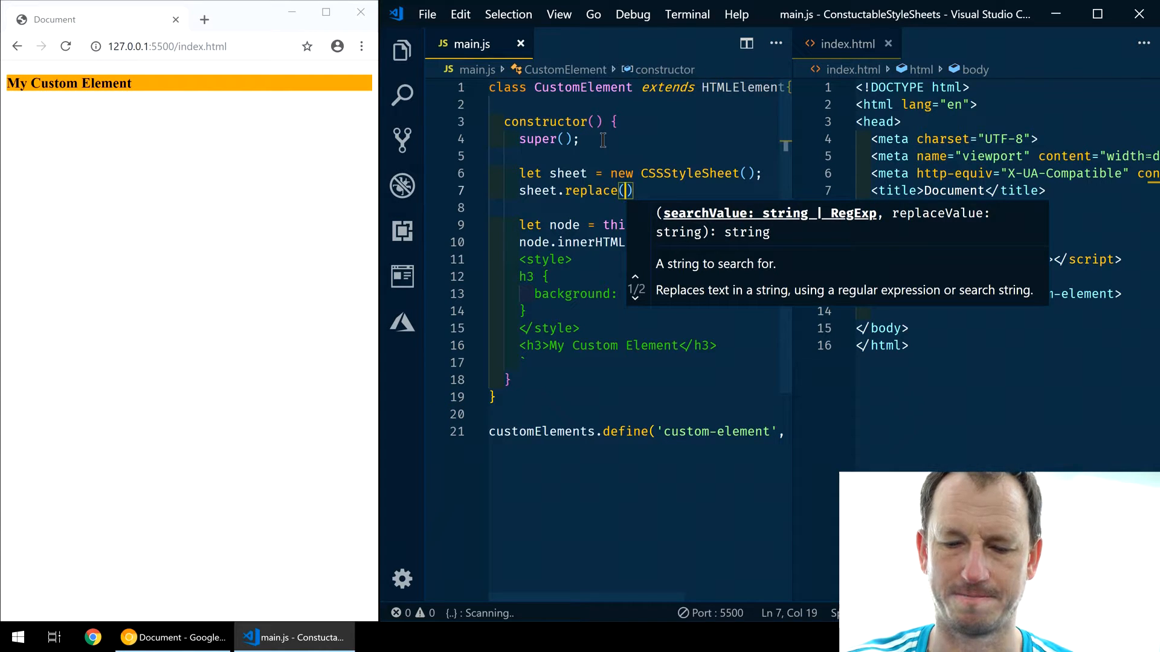
type("a")
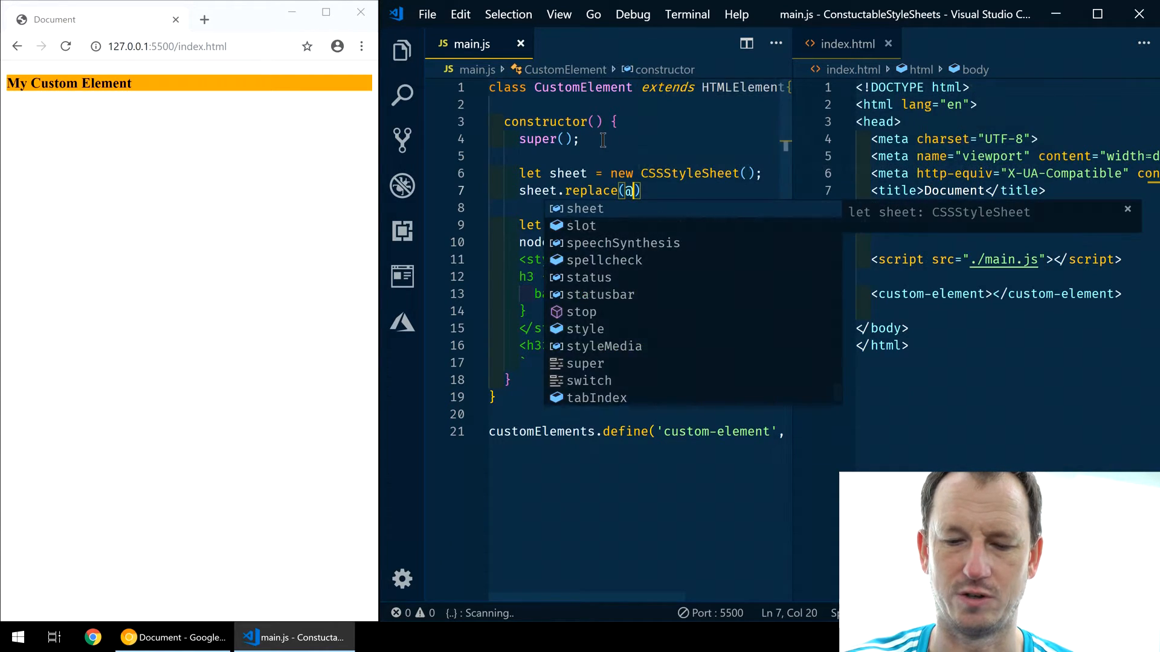
type("import url('./")
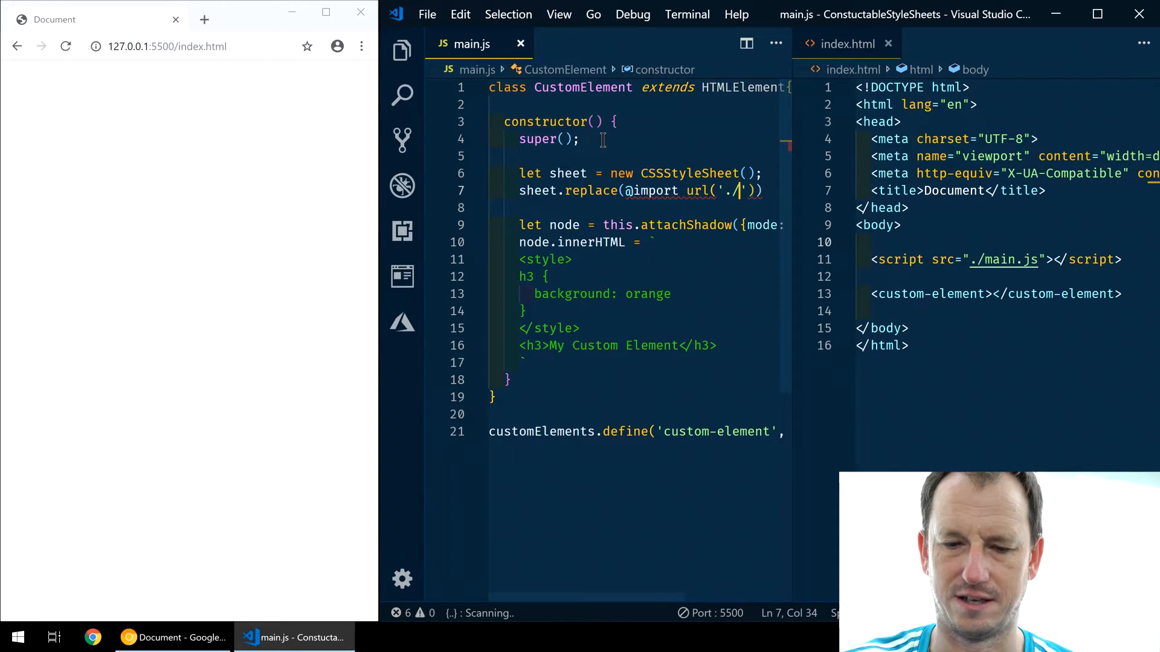
type("style.")
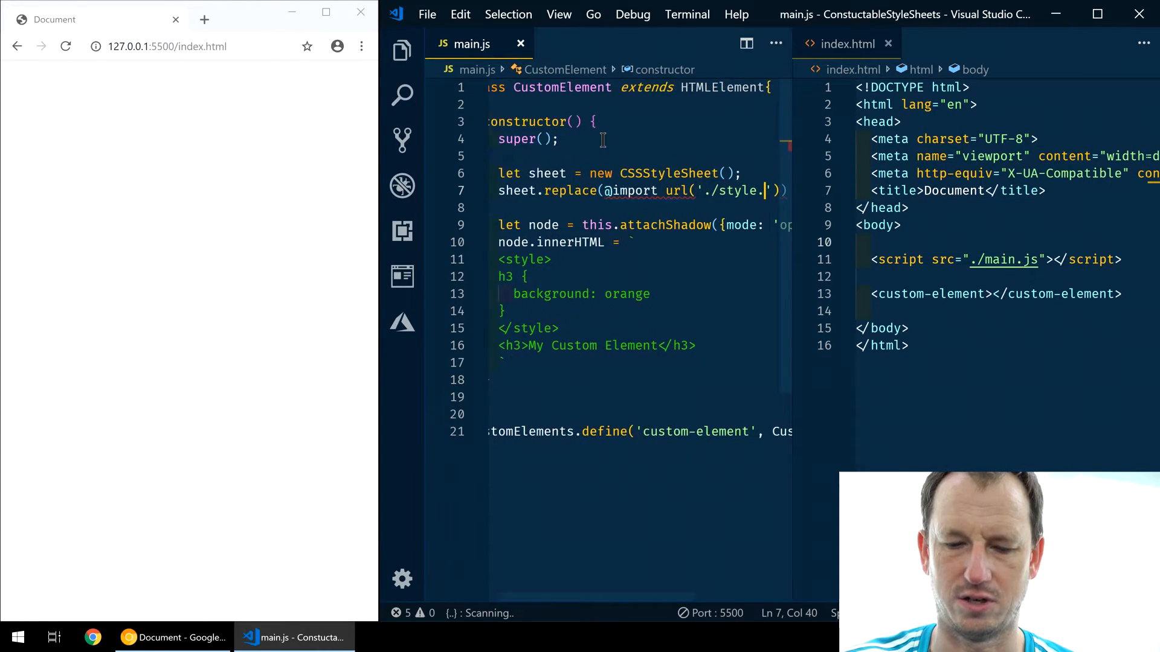
type("css")
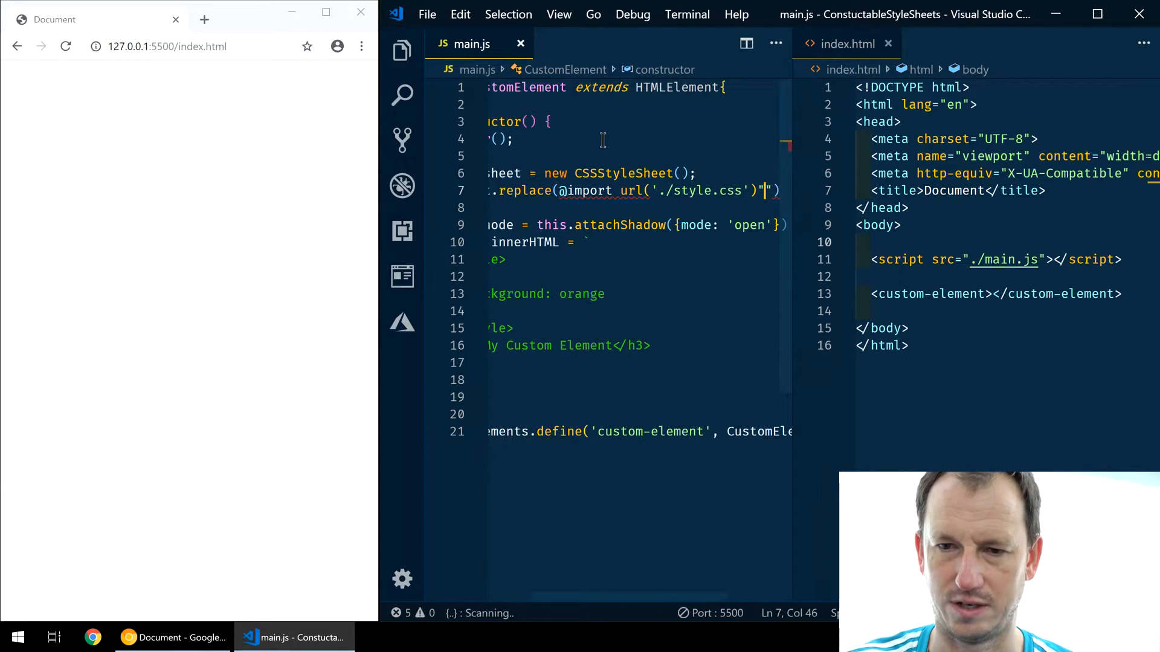
key("Backspace")
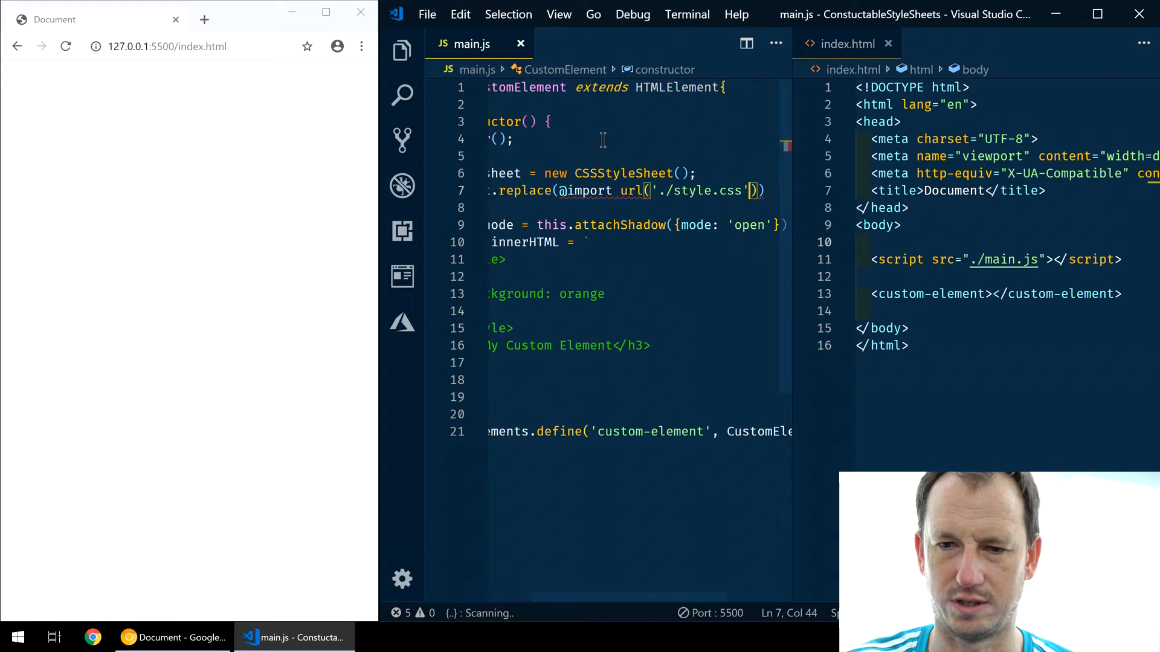
type("\"")
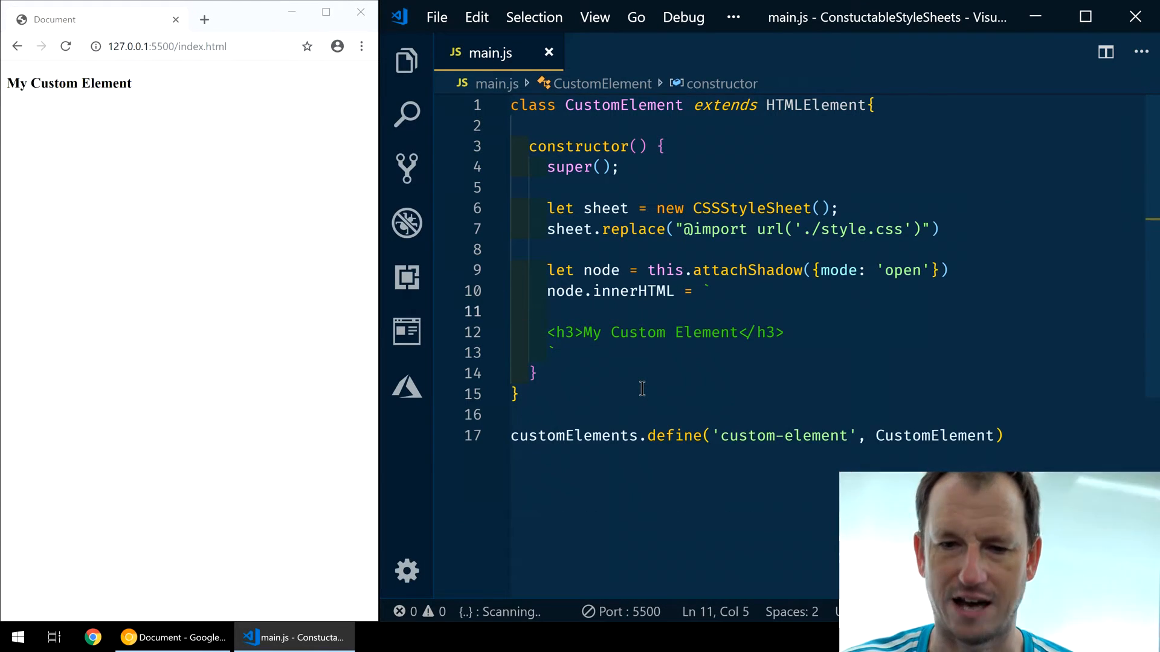
Remove the inline style block and save the h3 orange rule into a new style.css, returning to main.js.
key("Backspace")
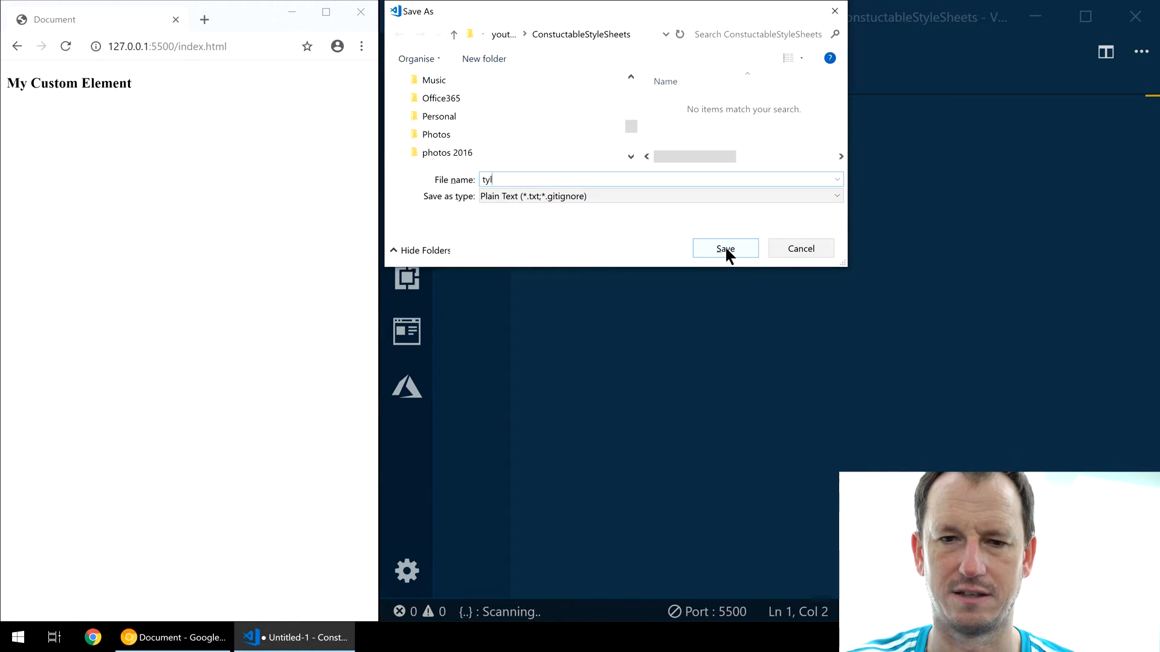
type("style")
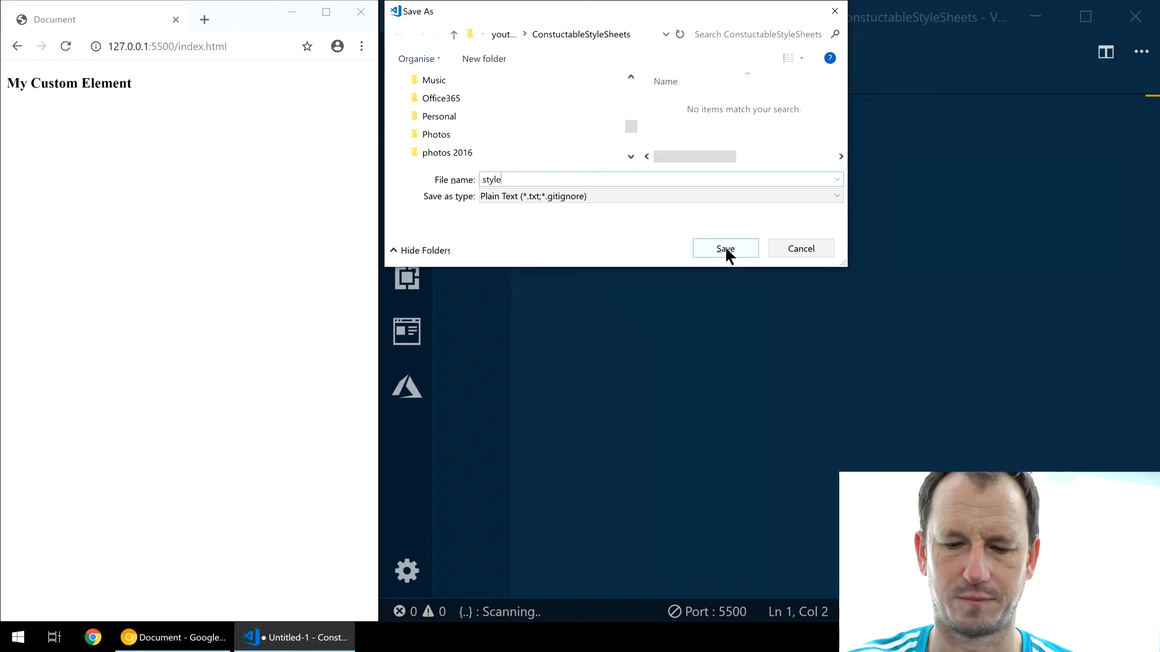
left_click(725, 249)
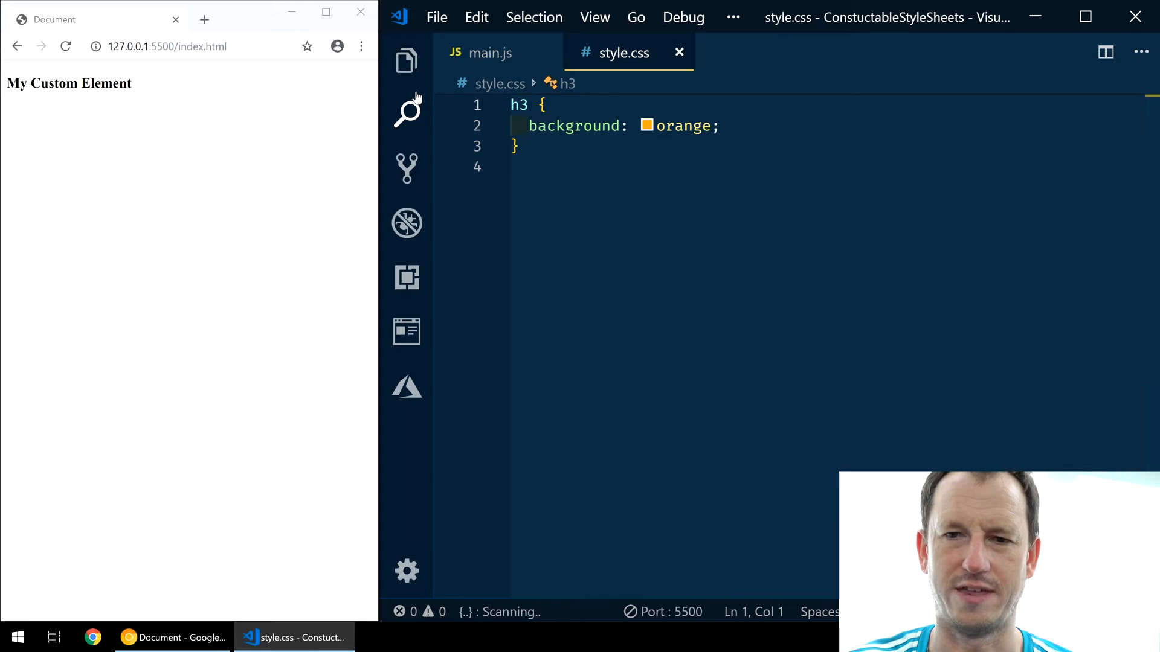
left_click(490, 53)
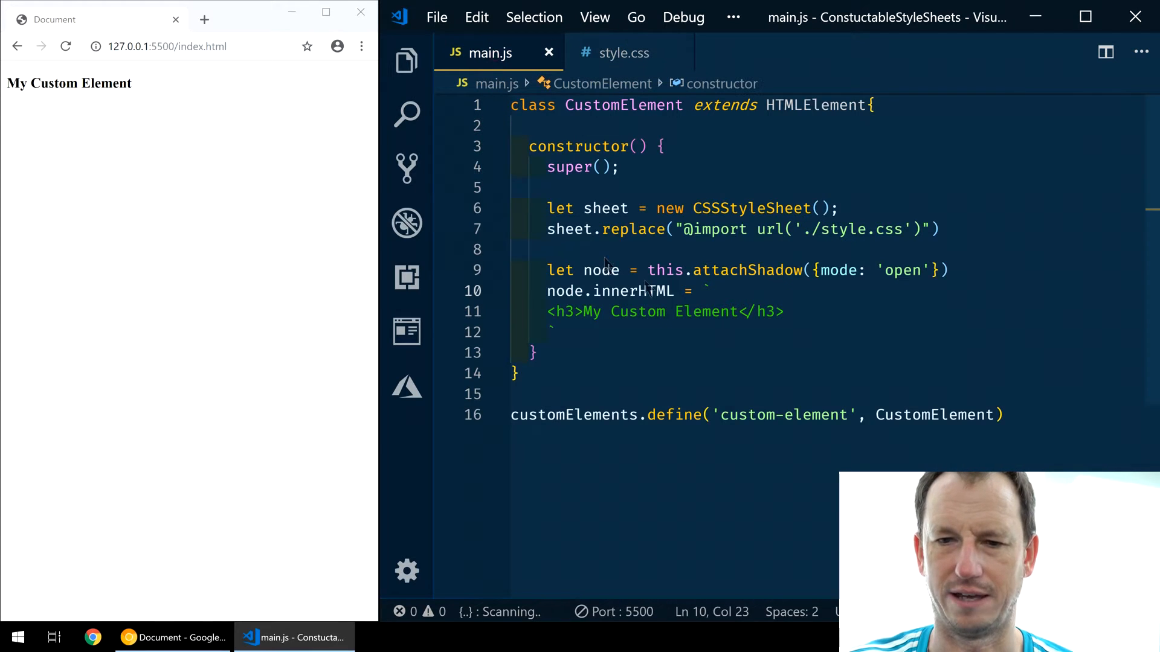
mouse_move(725, 255)
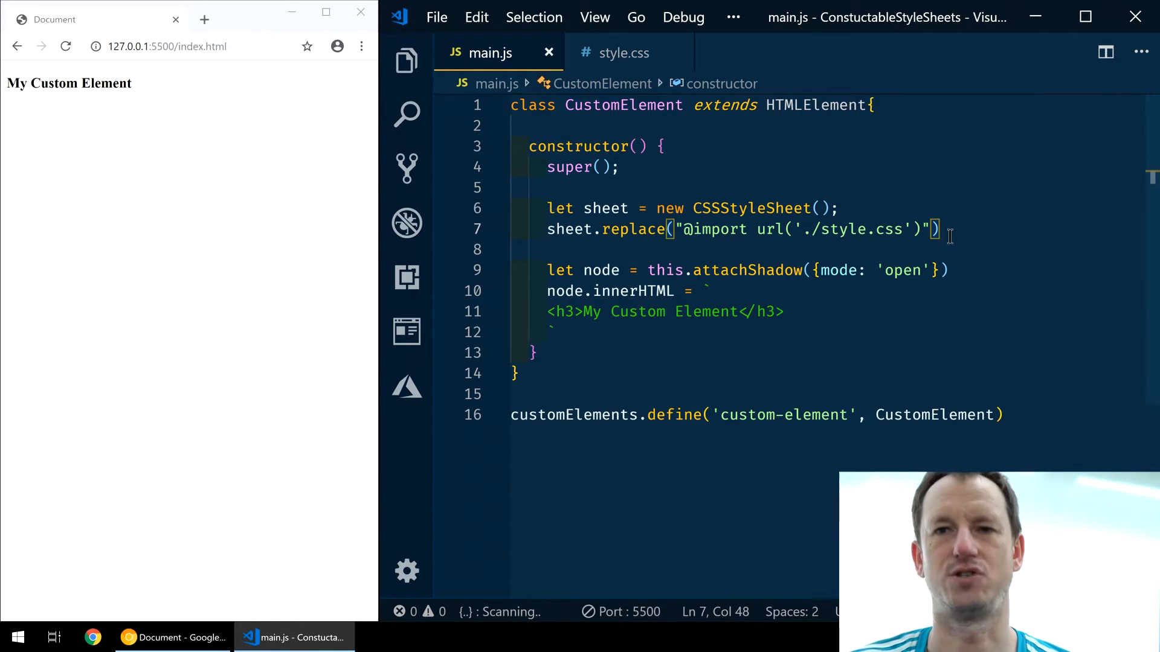
Assign node.adoptedStyleSheets = [sheet] after the replace statement.
key("Enter")
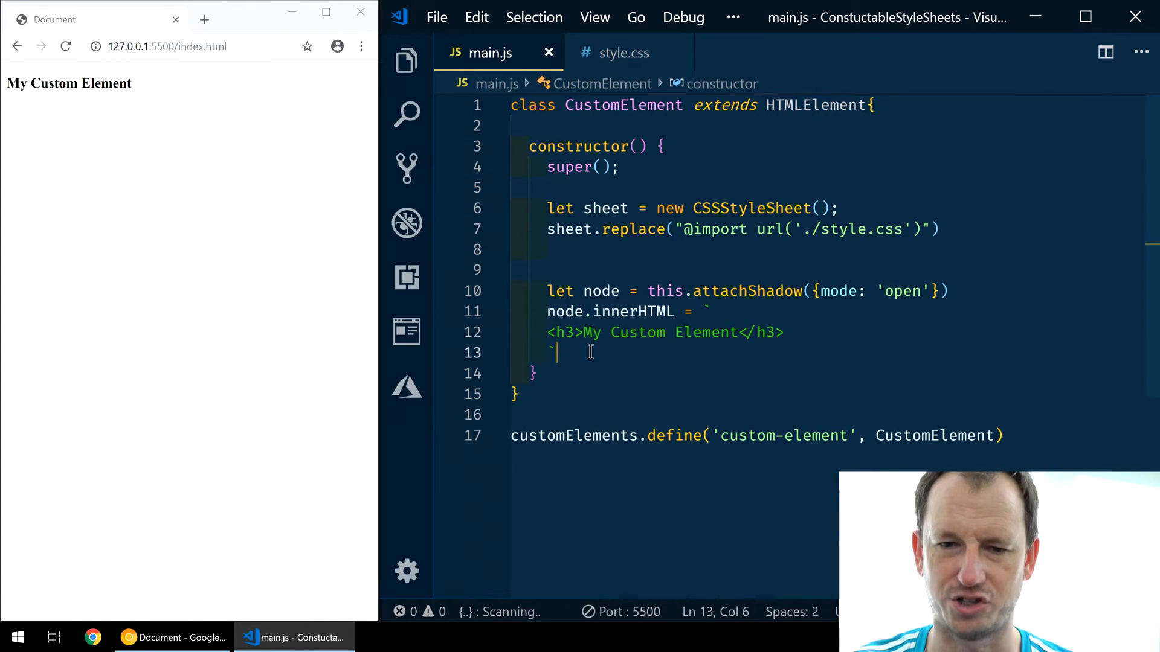
type("node.")
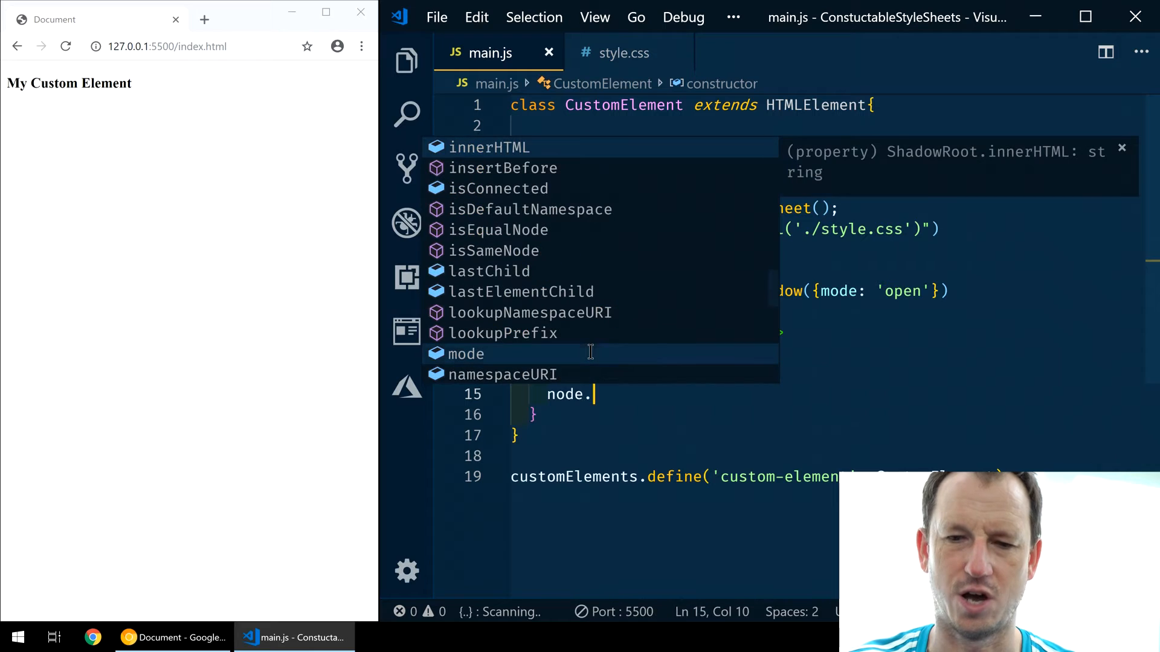
type("adp")
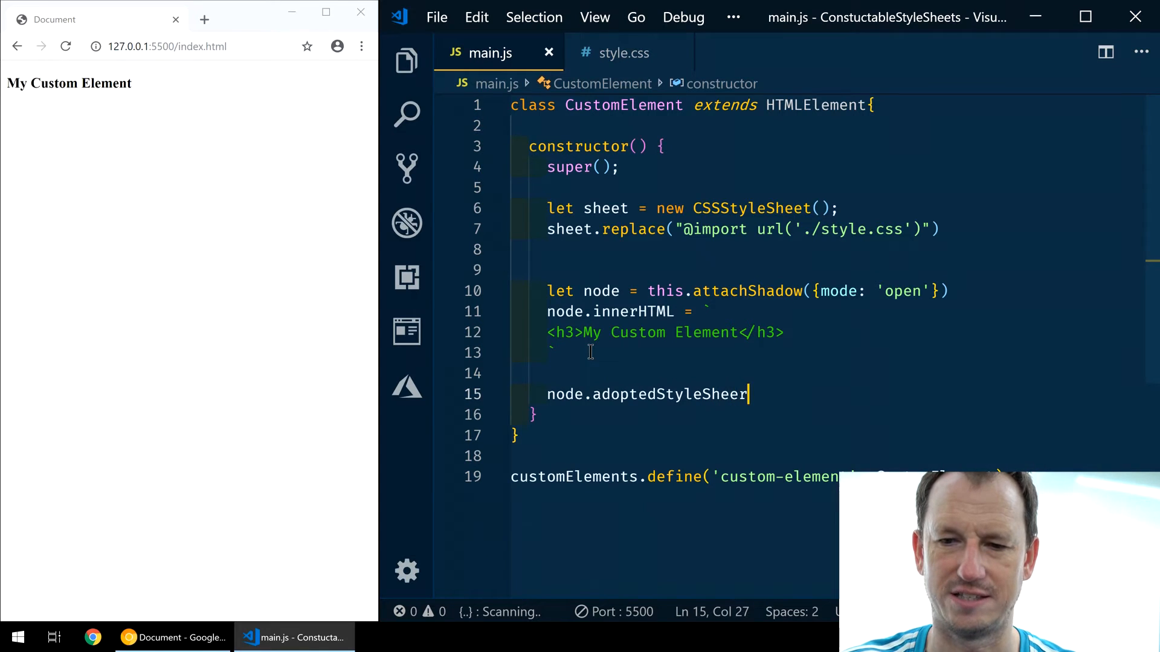
type("ts =")
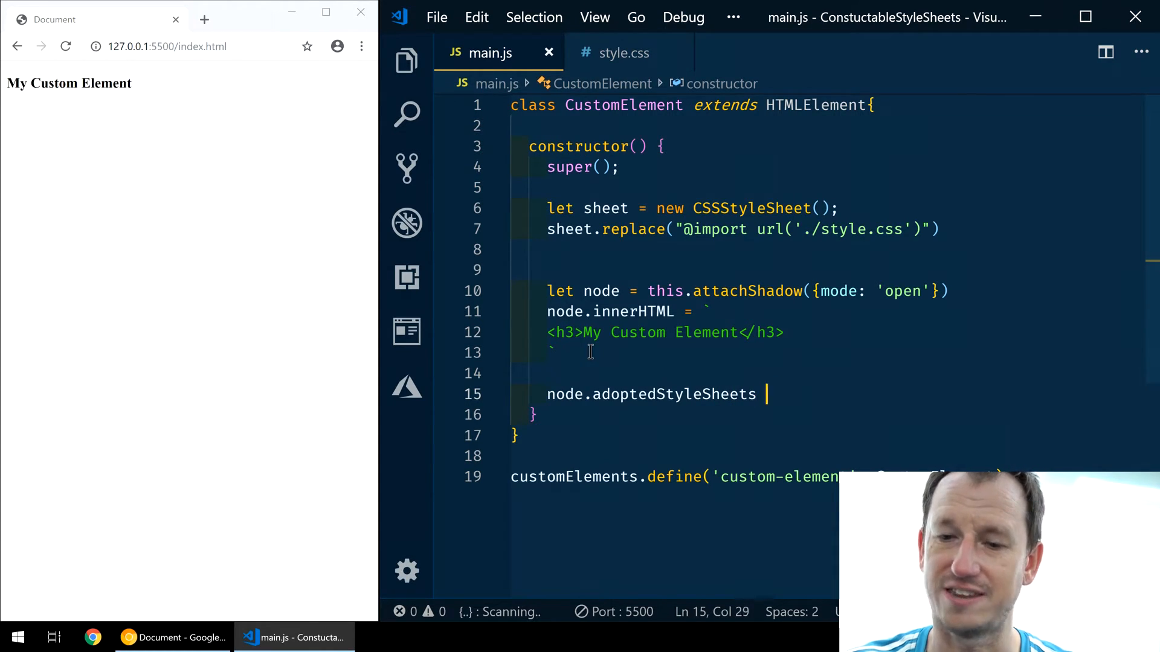
type("= []")
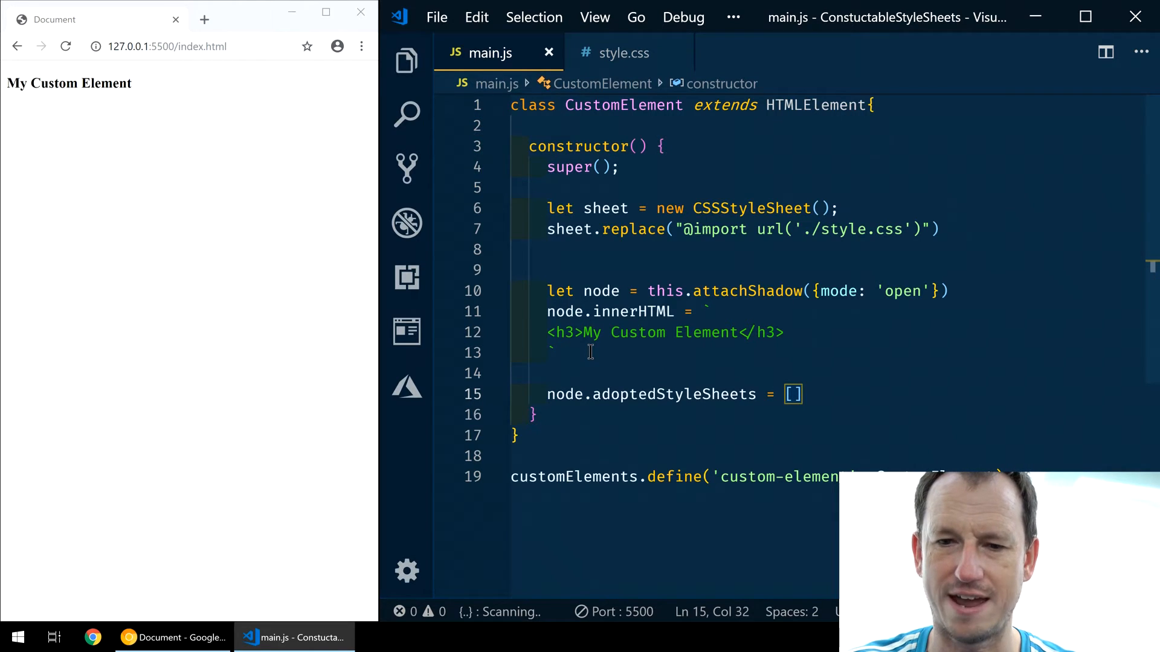
type("sheet")
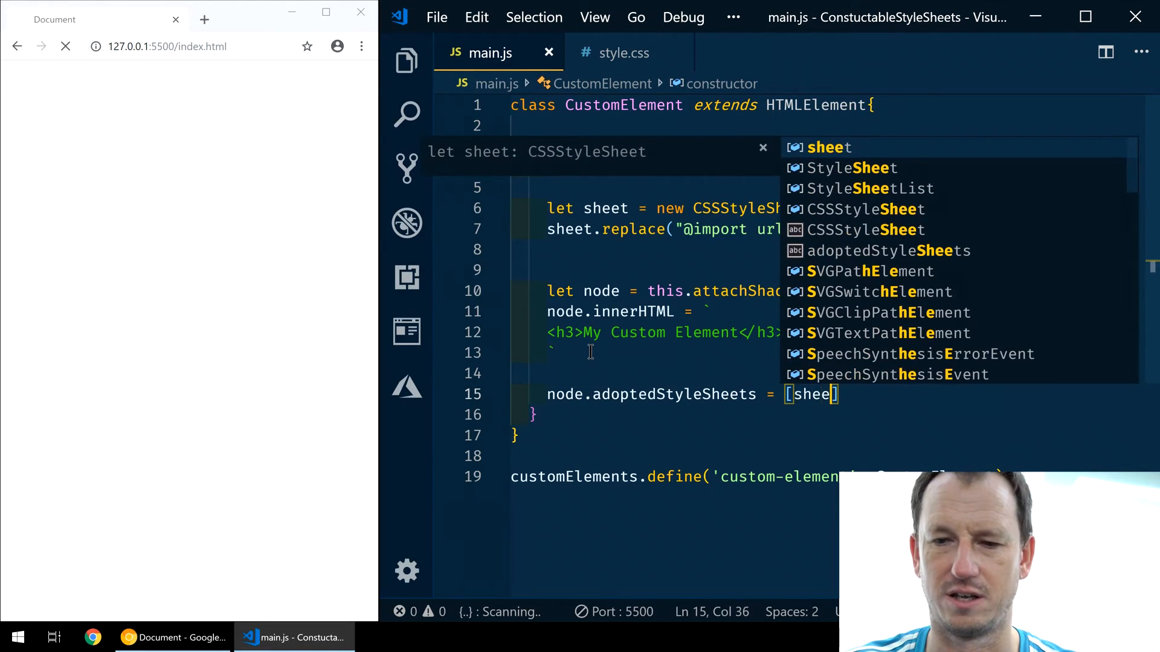